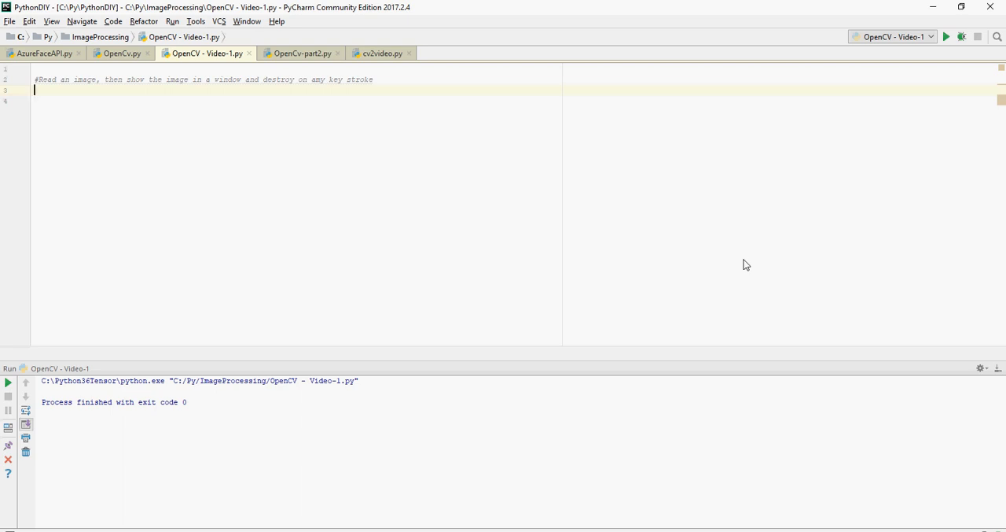
Add 'import cv2' followed by the comment '# Load an color image in grayscale'
{"action": "type", "text": "import cv2"}
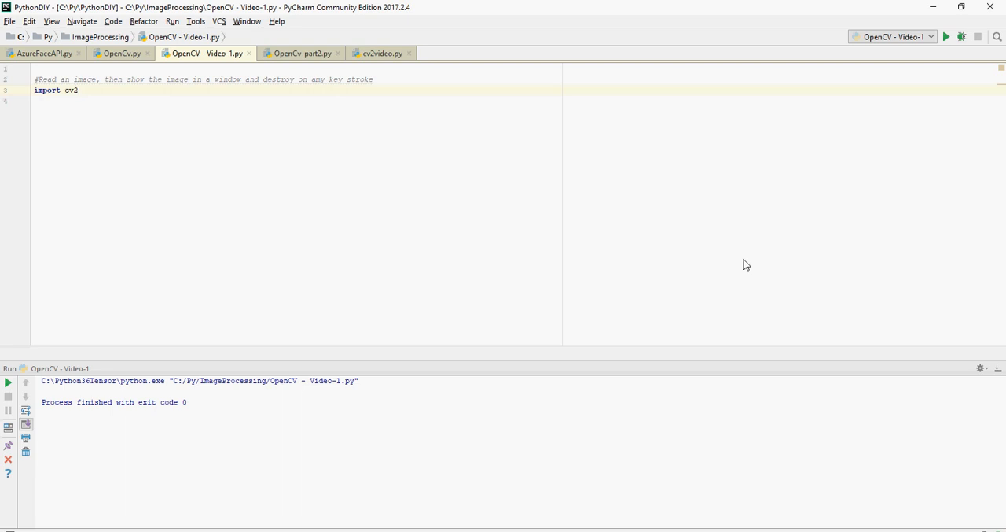
{"action": "key", "text": "enter"}
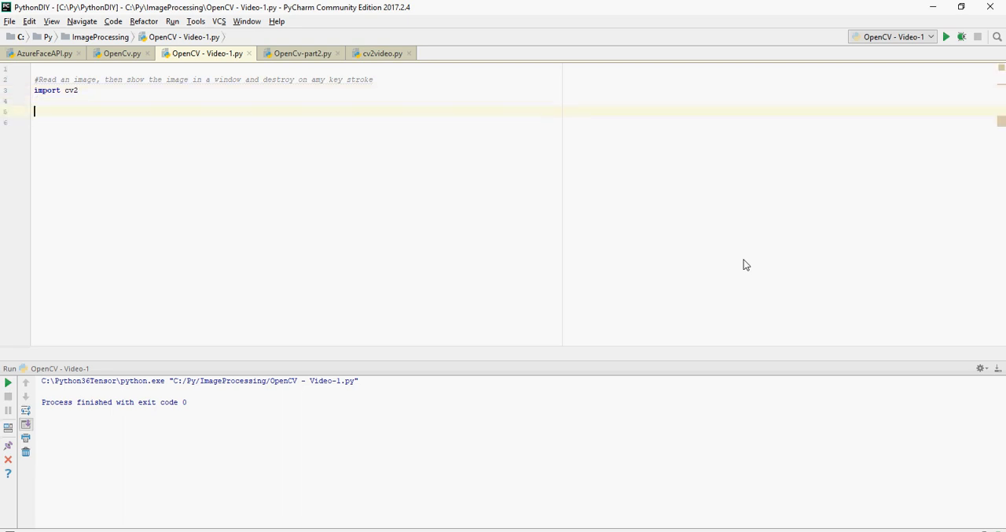
{"action": "type", "text": "# Load an color image in grayscale"}
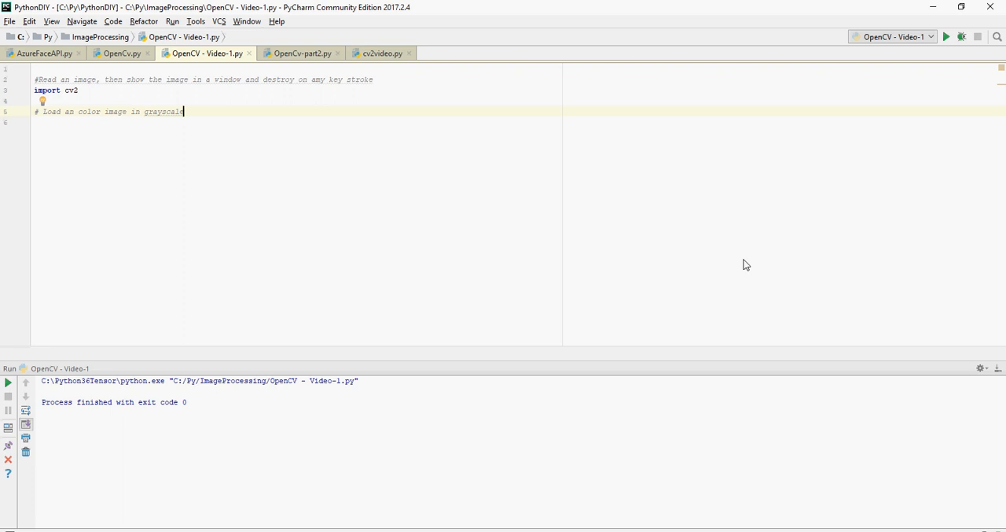
Add img = cv2.imread('mypython.png',1) to read the image in color
{"action": "type", "text": "img = cv2.imread('mypython.png',1)"}
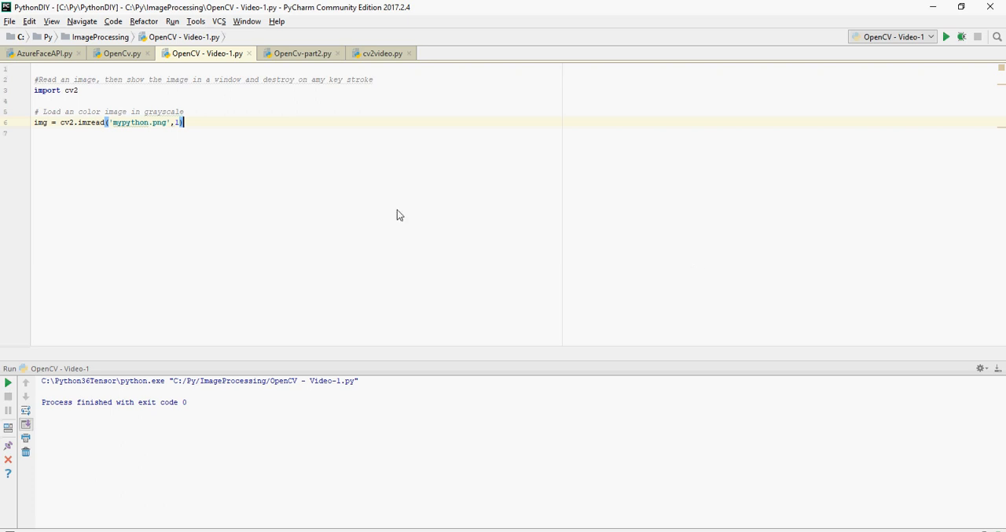
{"action": "mouse_move", "coordinate": [41, 132]}
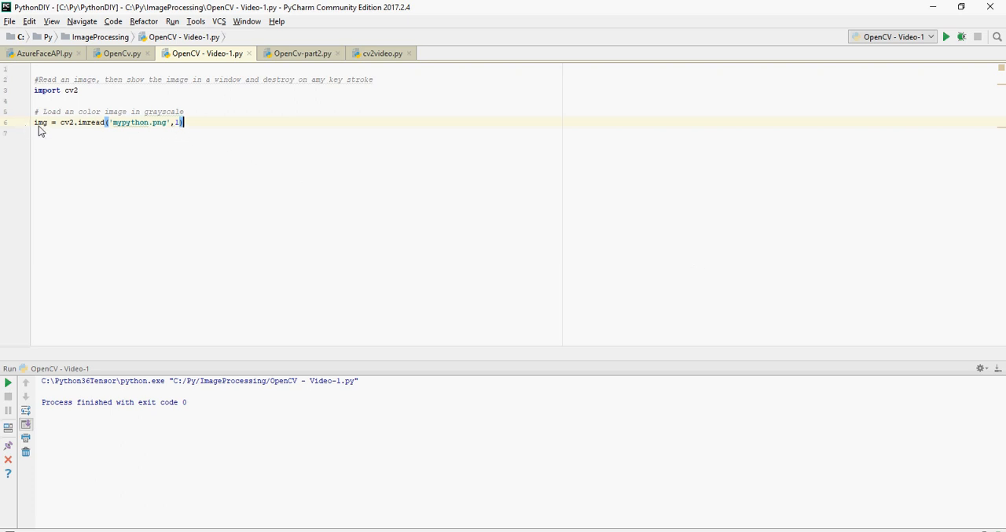
{"action": "mouse_move", "coordinate": [50, 129]}
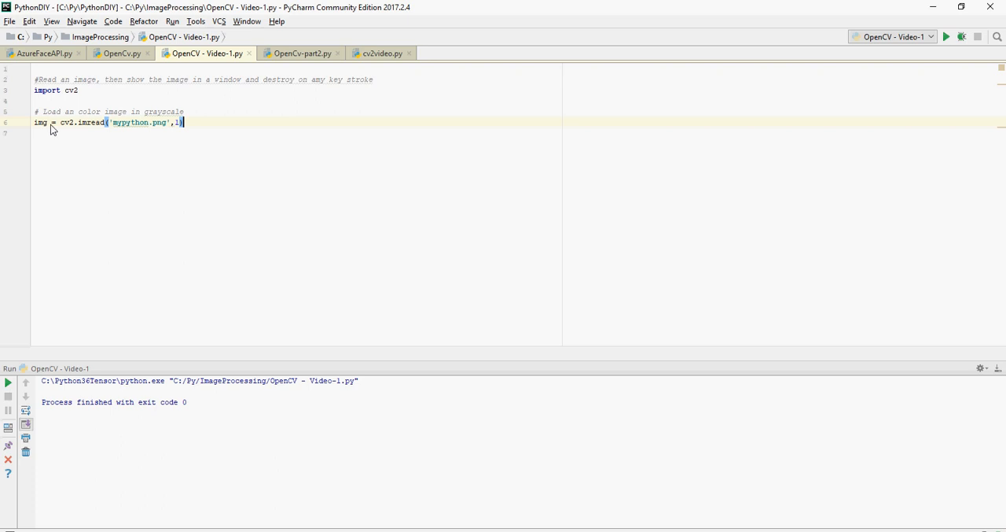
{"action": "mouse_move", "coordinate": [69, 129]}
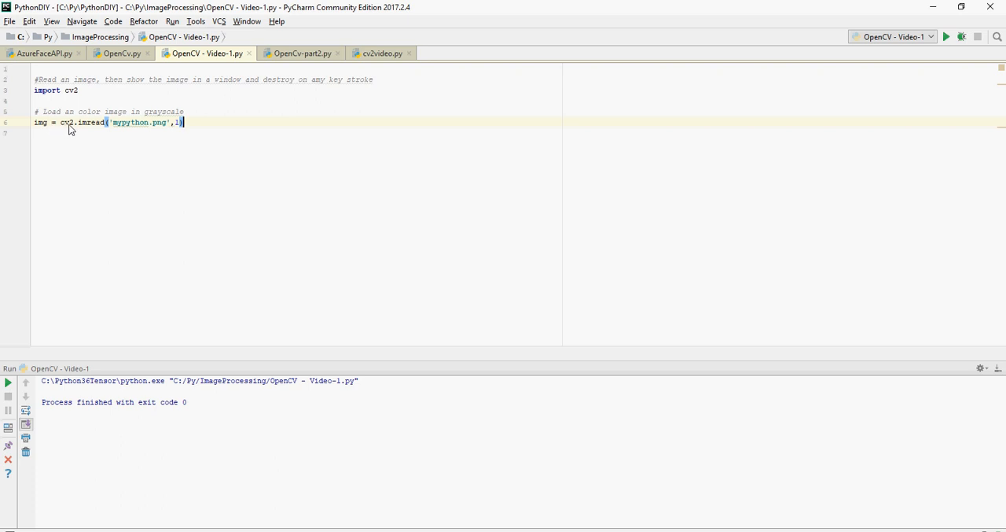
{"action": "mouse_move", "coordinate": [101, 128]}
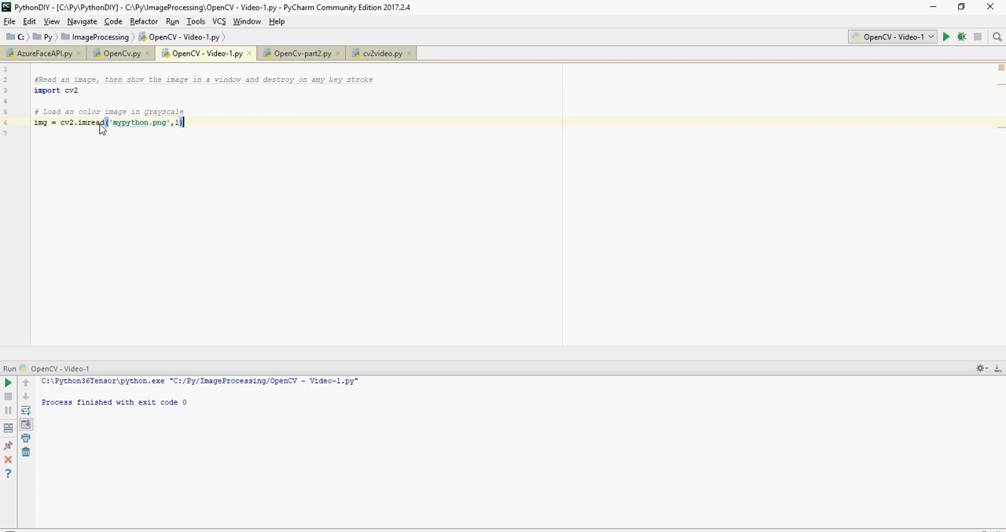
{"action": "mouse_move", "coordinate": [149, 126]}
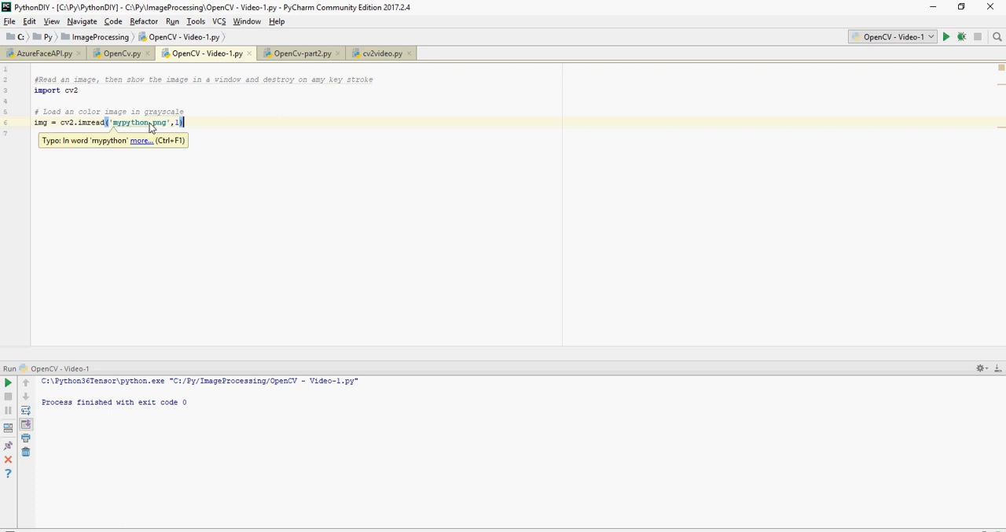
{"action": "mouse_move", "coordinate": [172, 129]}
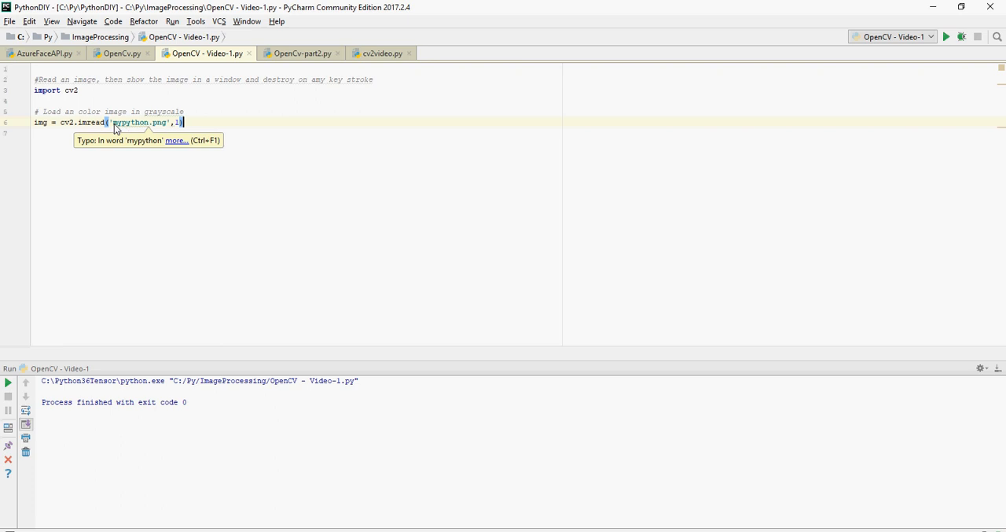
{"action": "mouse_move", "coordinate": [154, 128]}
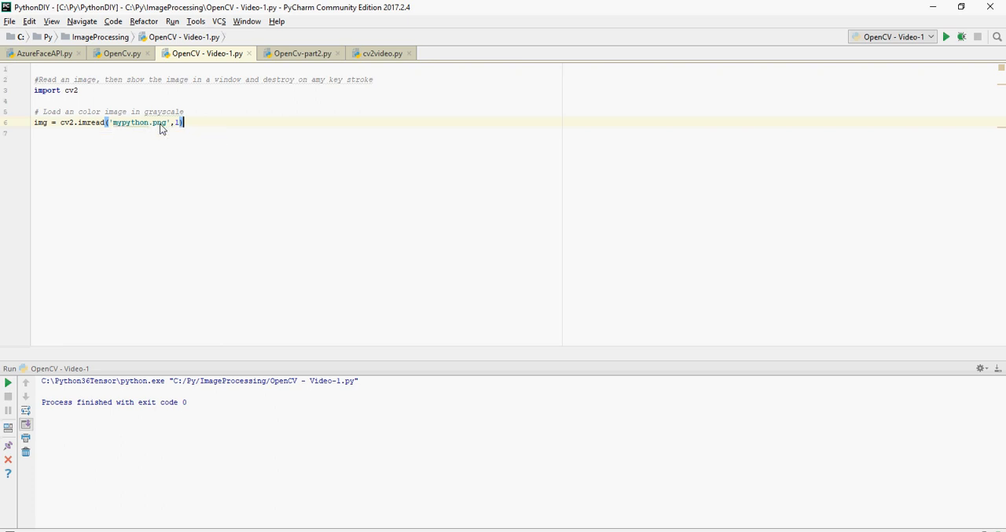
{"action": "mouse_move", "coordinate": [171, 126]}
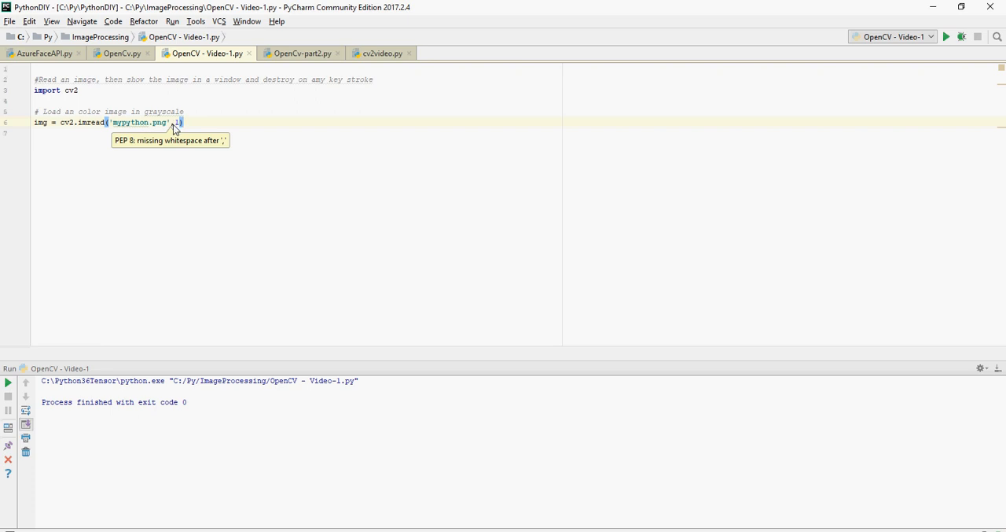
{"action": "mouse_move", "coordinate": [352, 173]}
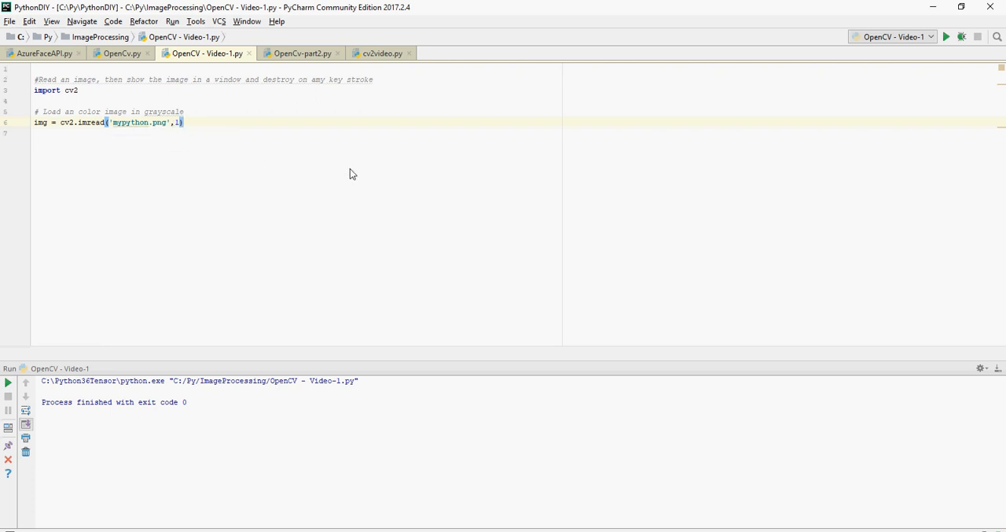
Add comments noting cv2.IMREAD_COLOR uses 1 and cv2.IMREAD_GRAYSCALE uses 0
{"action": "type", "text": "#cv2.IMREAD_COLOR : Loads a color image; use 1"}
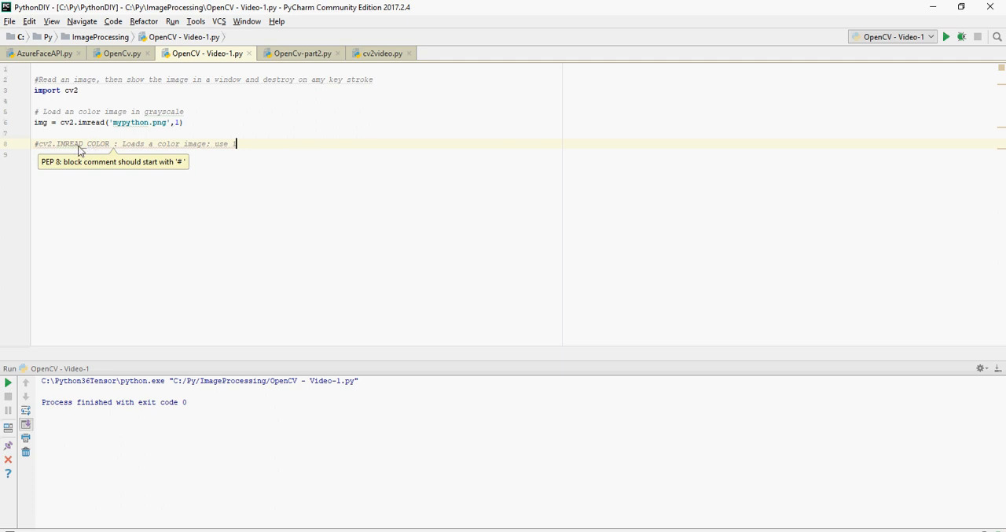
{"action": "mouse_move", "coordinate": [97, 125]}
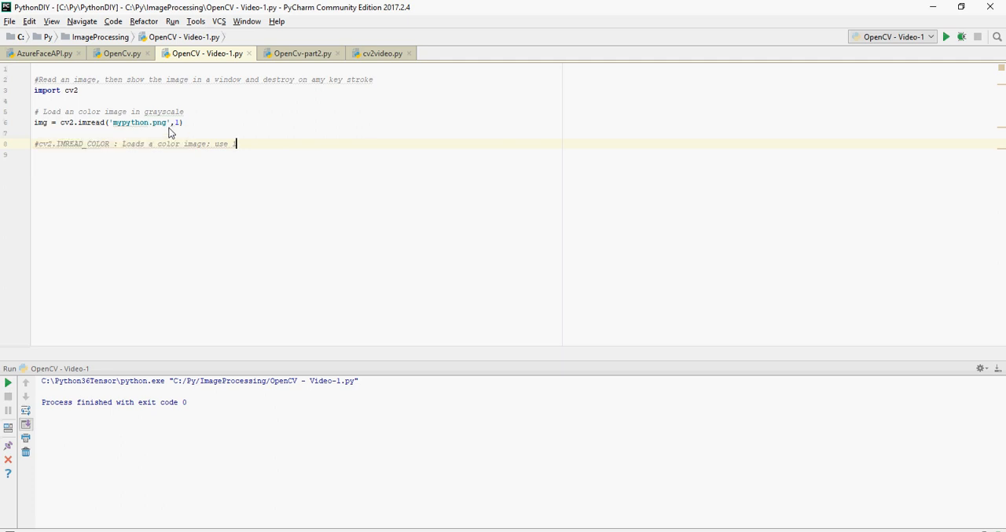
{"action": "type", "text": "#cv2.IMREAD_GRAYSCALE : Loads image in grayscale mode : use 0"}
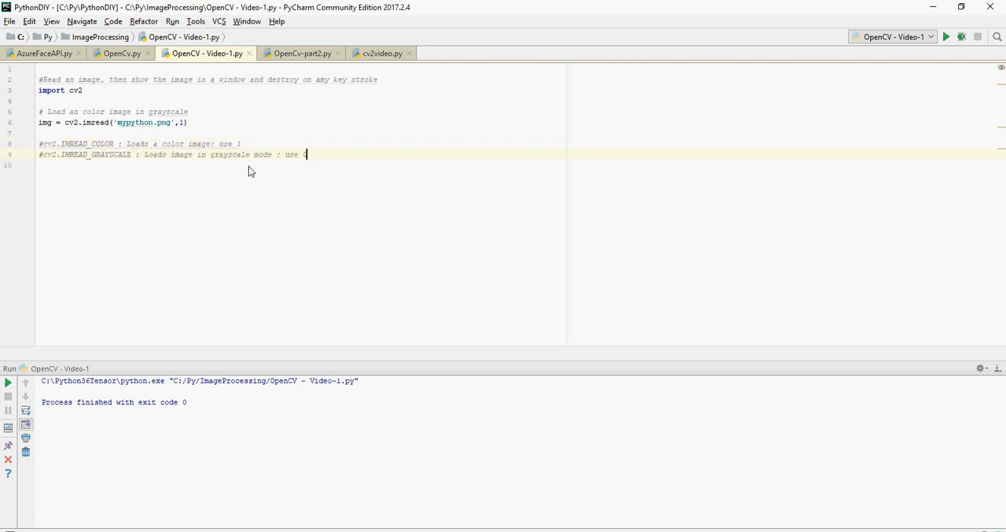
{"action": "type", "text": "0"}
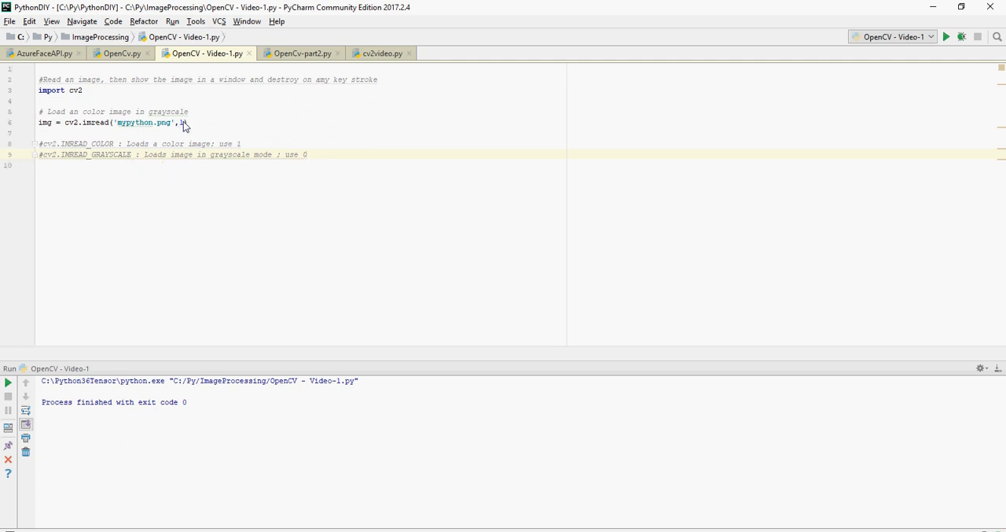
{"action": "type", "text": "1)"}
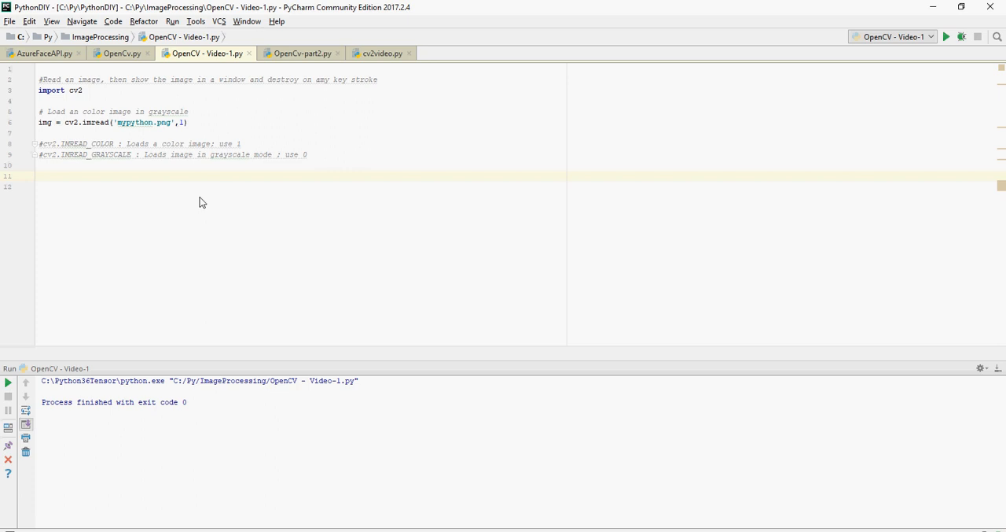
Add cv2.imshow('my image',img) followed by cv2.waitKey(0)
{"action": "type", "text": "cv2.imshow('my image',img)"}
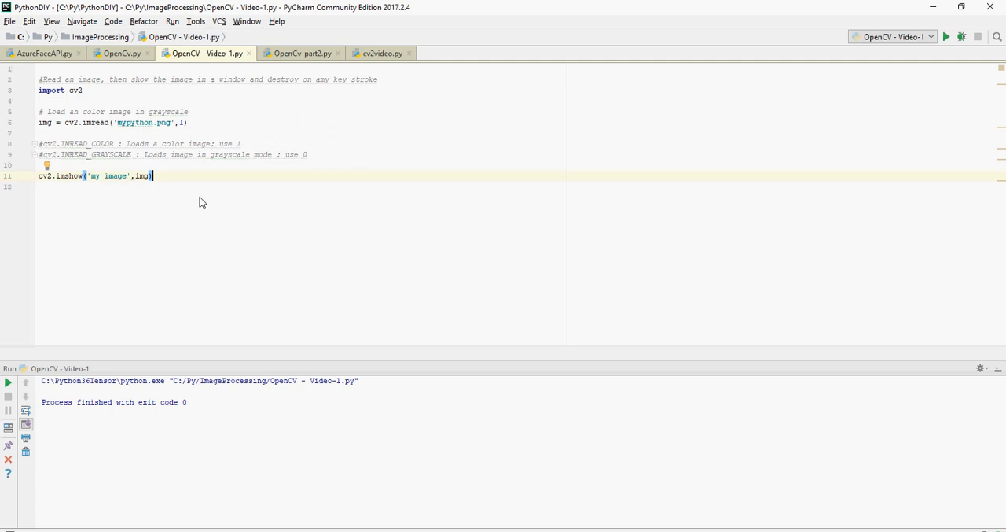
{"action": "mouse_move", "coordinate": [176, 199]}
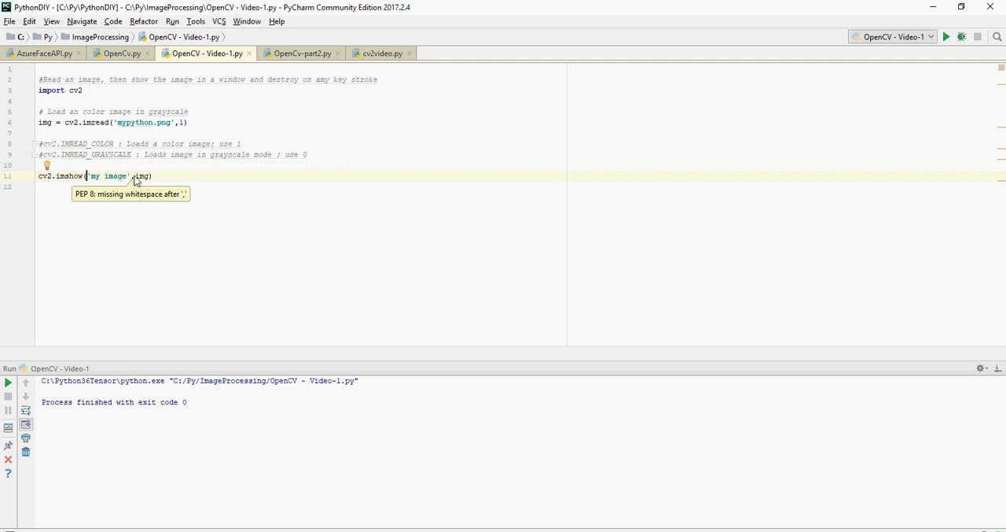
{"action": "mouse_move", "coordinate": [39, 129]}
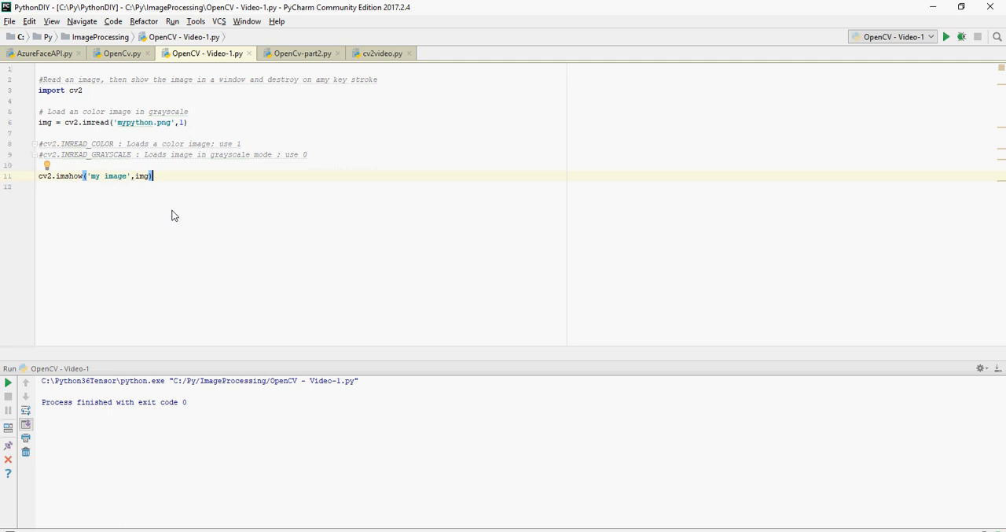
{"action": "type", "text": "cv2.waitKey(0)"}
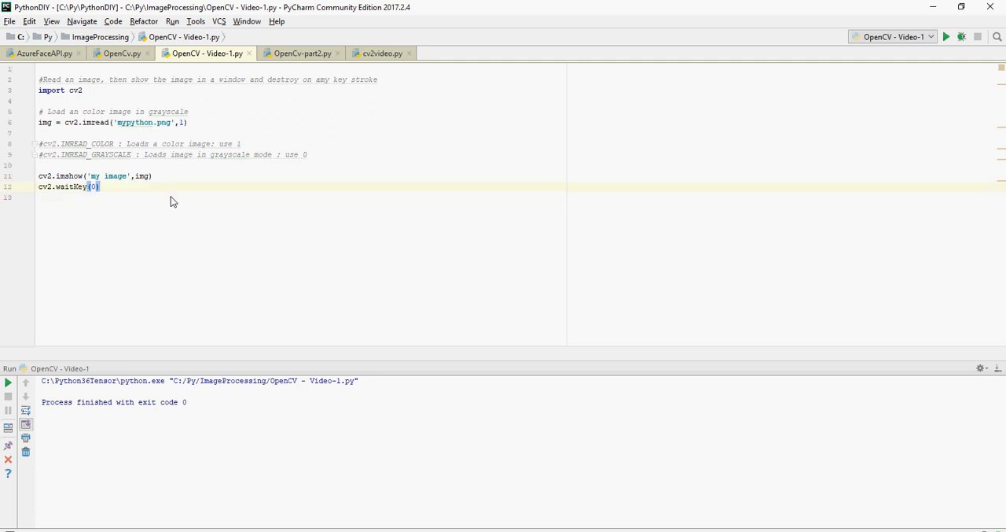
Add cv2.destroyAllWindows() and a blank line separating imshow from waitKey
{"action": "type", "text": "cv2.destroyAllWindows()"}
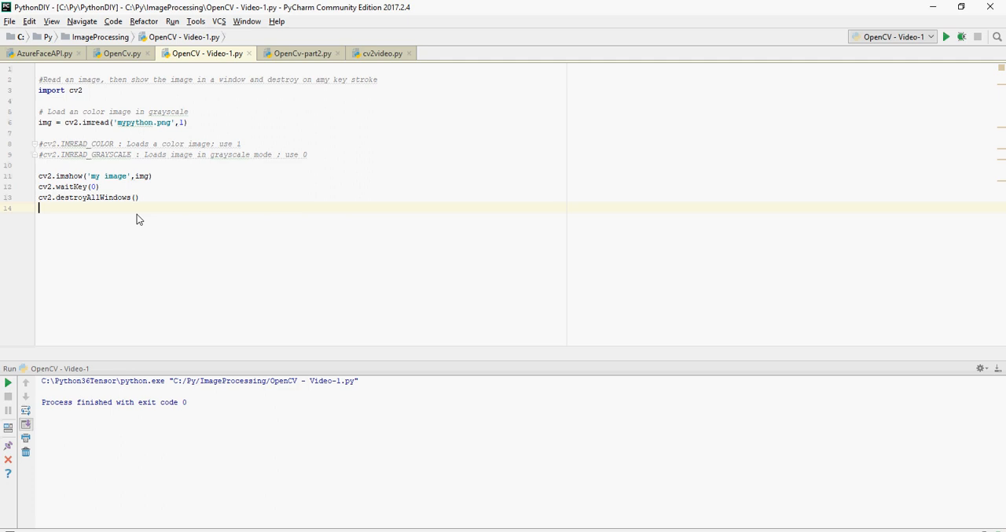
{"action": "left_click", "coordinate": [38, 186]}
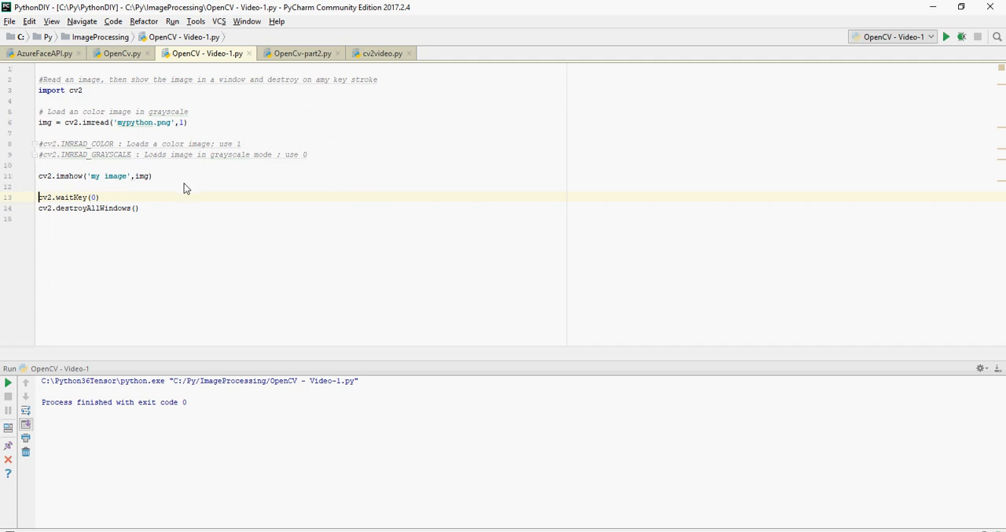
Run 'OpenCV - Video-1' to view the color snake in 'my image', then close it
{"action": "right_click", "coordinate": [186, 185]}
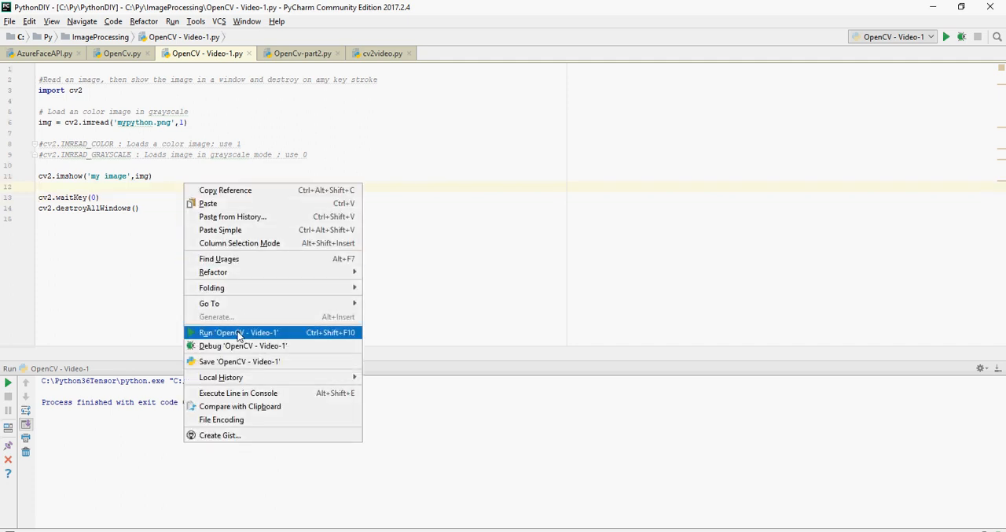
{"action": "left_click", "coordinate": [236, 332]}
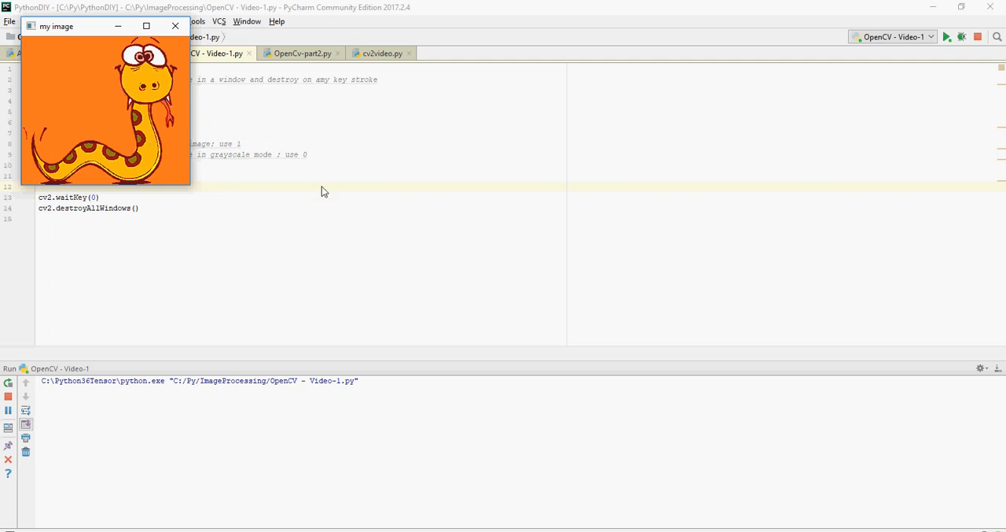
{"action": "left_click", "coordinate": [174, 25]}
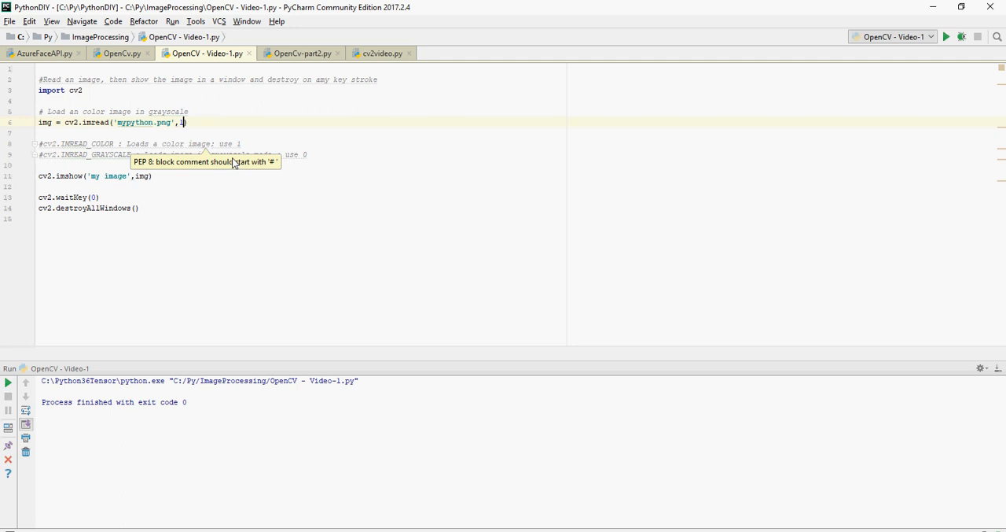
Change the imread flag to 0, run to view the grayscale snake, then close its window
{"action": "type", "text": "0"}
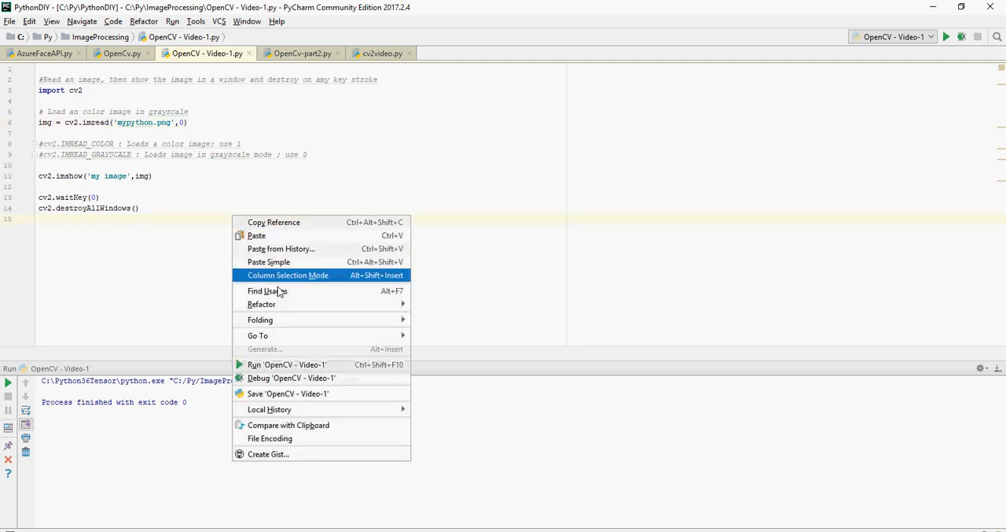
{"action": "left_click", "coordinate": [286, 365]}
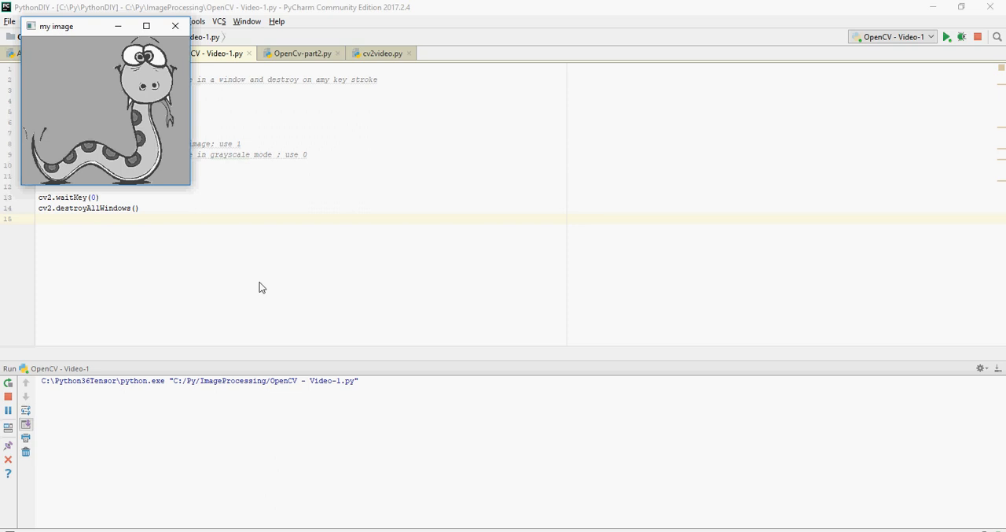
{"action": "left_click", "coordinate": [177, 25]}
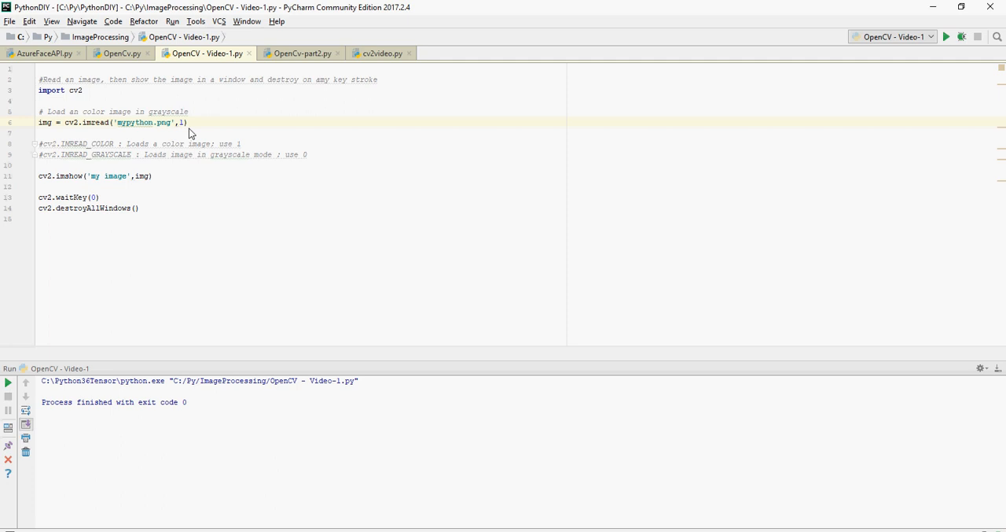
{"action": "mouse_move", "coordinate": [255, 200]}
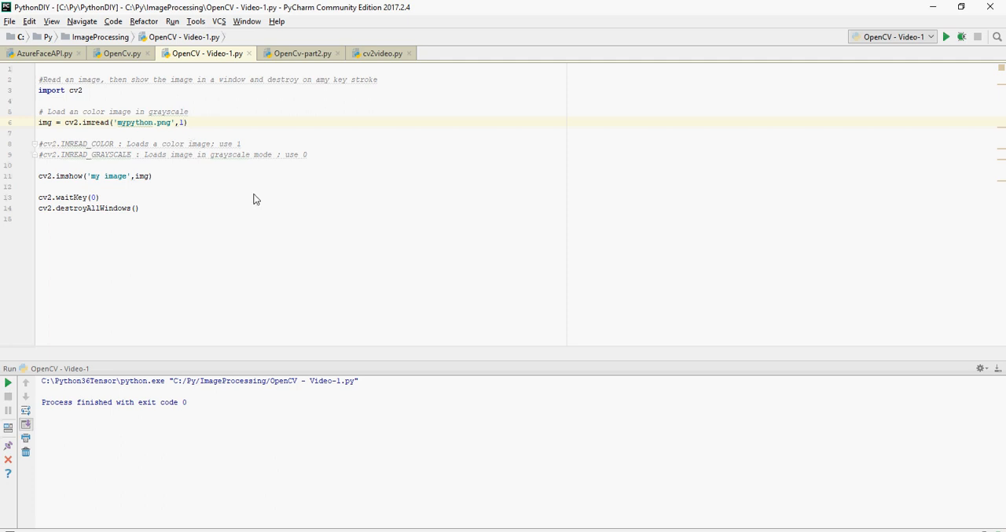
{"action": "mouse_move", "coordinate": [229, 194]}
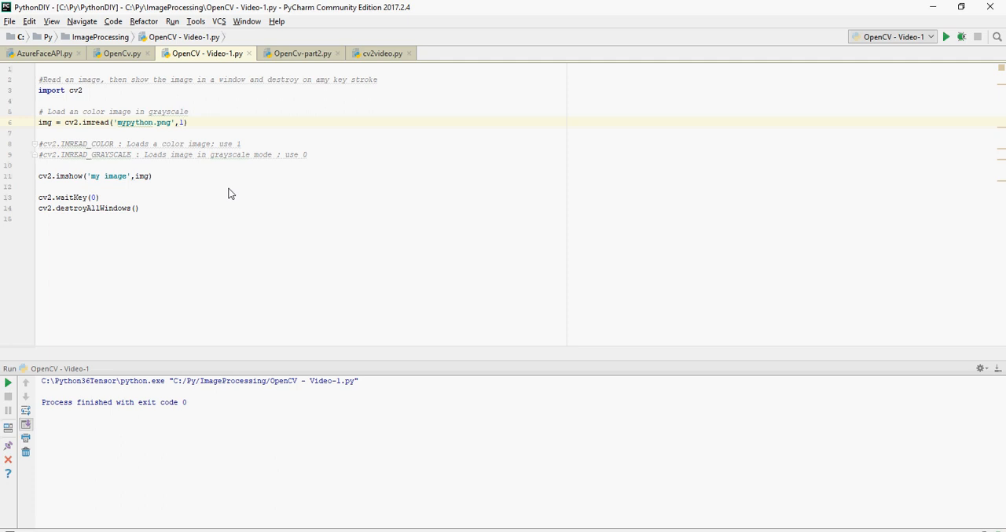
{"action": "mouse_move", "coordinate": [186, 176]}
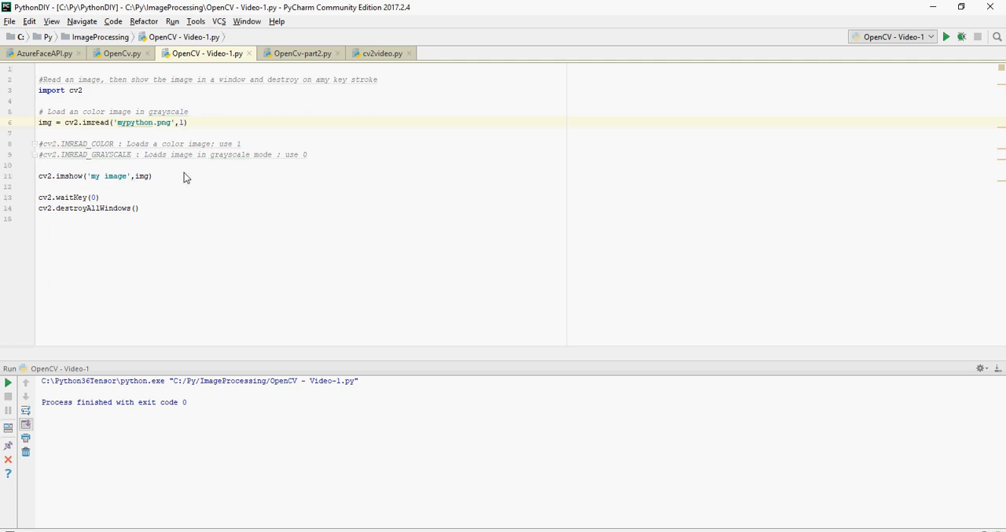
{"action": "mouse_move", "coordinate": [148, 122]}
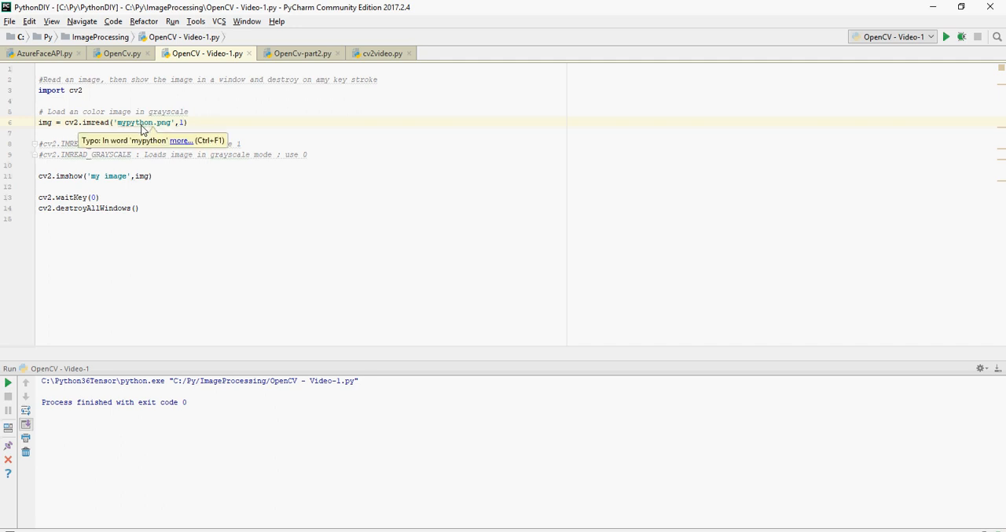
{"action": "mouse_move", "coordinate": [153, 128]}
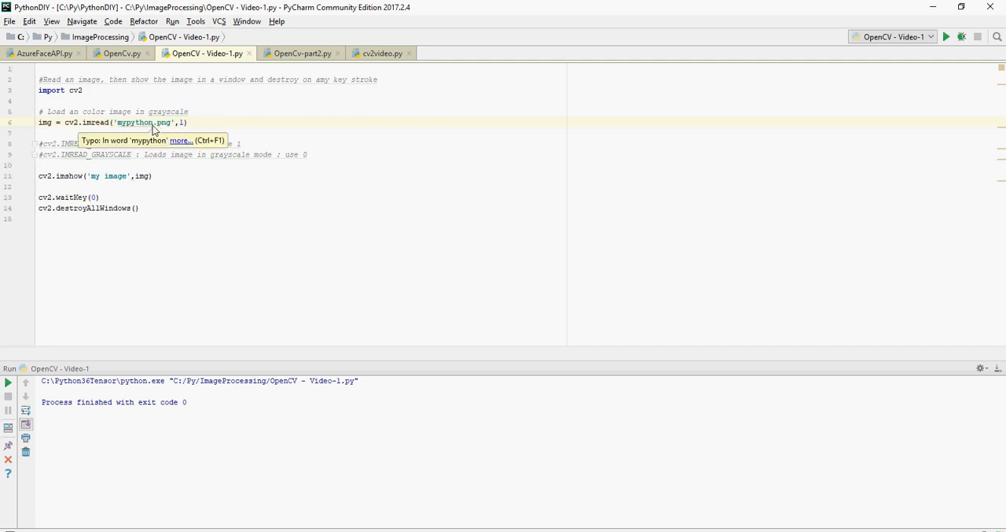
{"action": "mouse_move", "coordinate": [173, 183]}
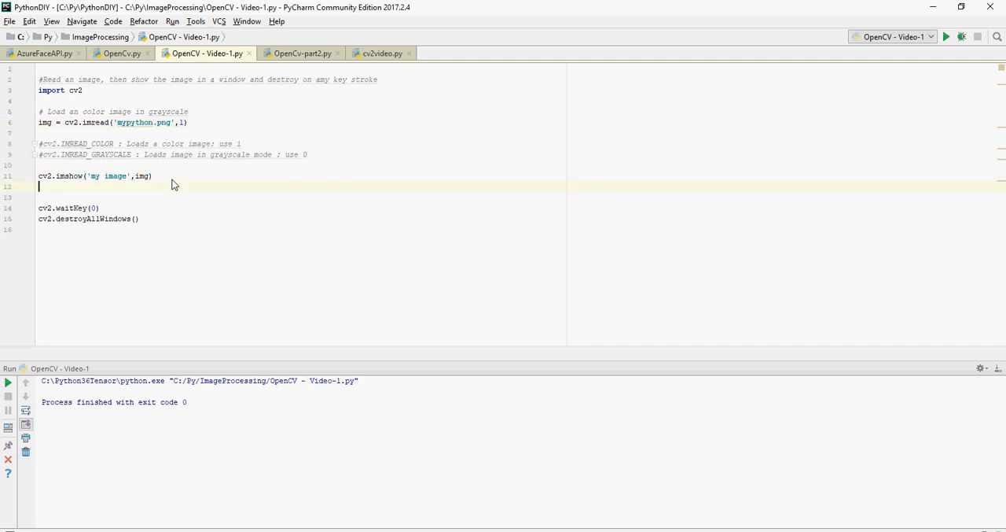
Add img1 = cv2.imwrite(...) saving img as a jpg, then run the script
{"action": "type", "text": "img1 = cv2.imwrite('mypython.jpg',img)"}
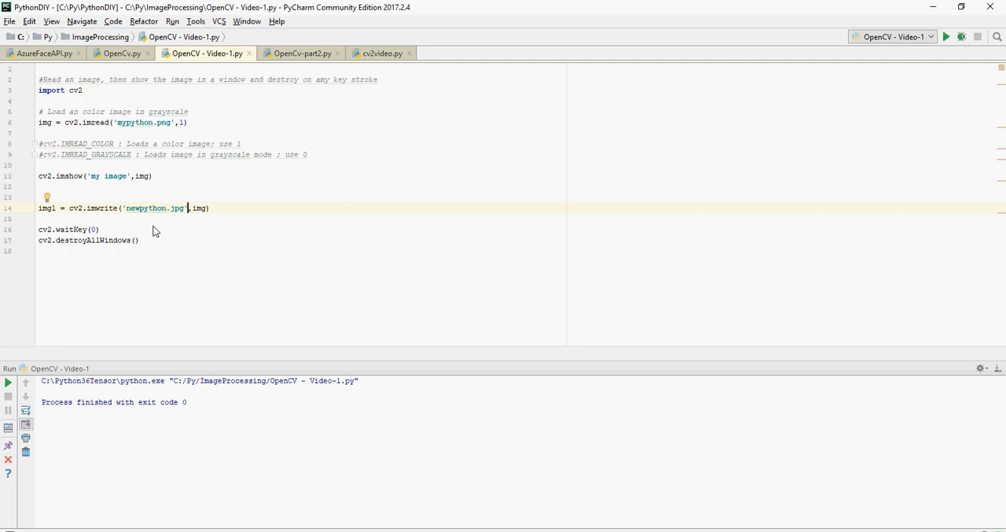
{"action": "mouse_move", "coordinate": [227, 229]}
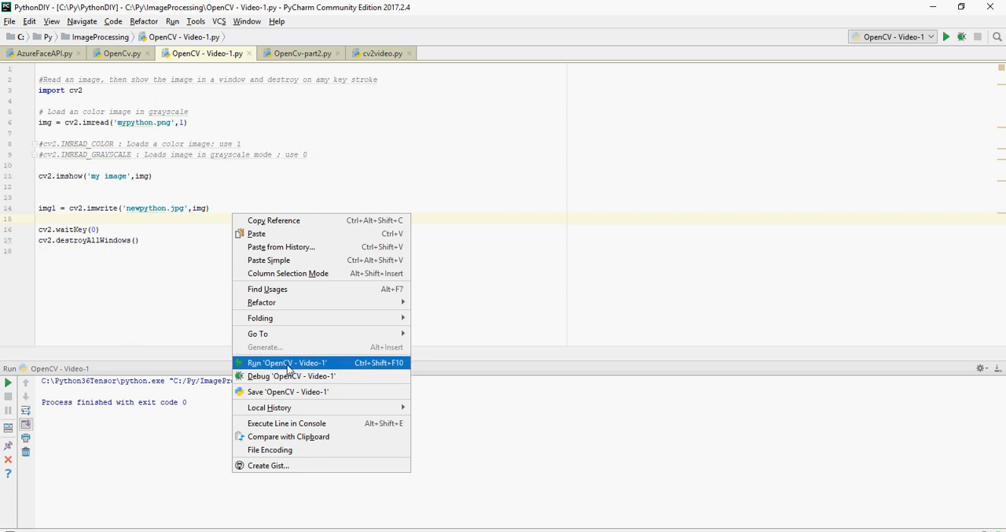
{"action": "left_click", "coordinate": [286, 361]}
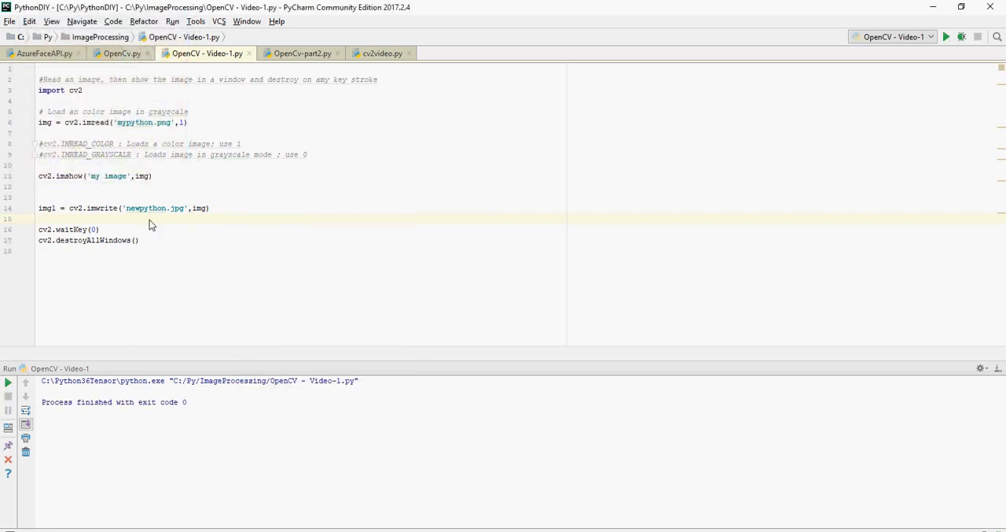
{"action": "mouse_move", "coordinate": [145, 208]}
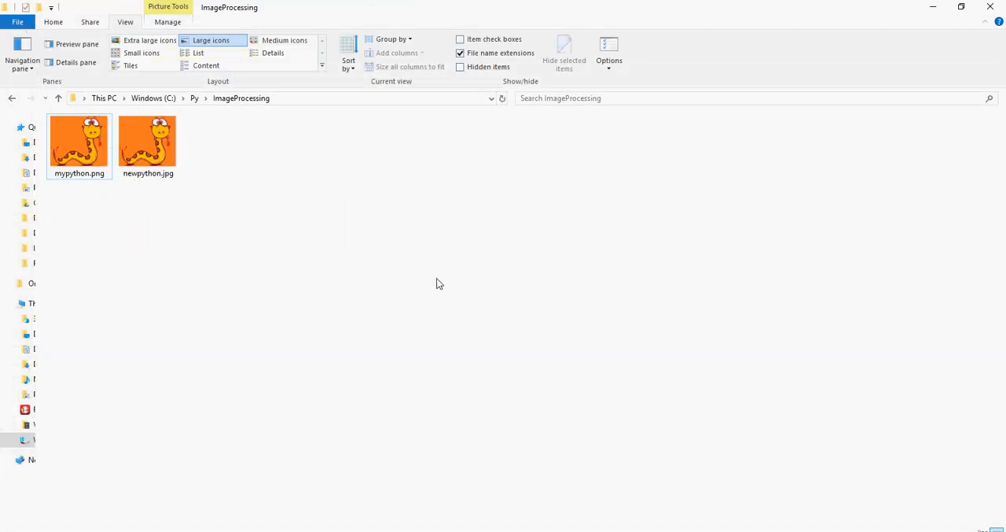
{"action": "left_click", "coordinate": [79, 145]}
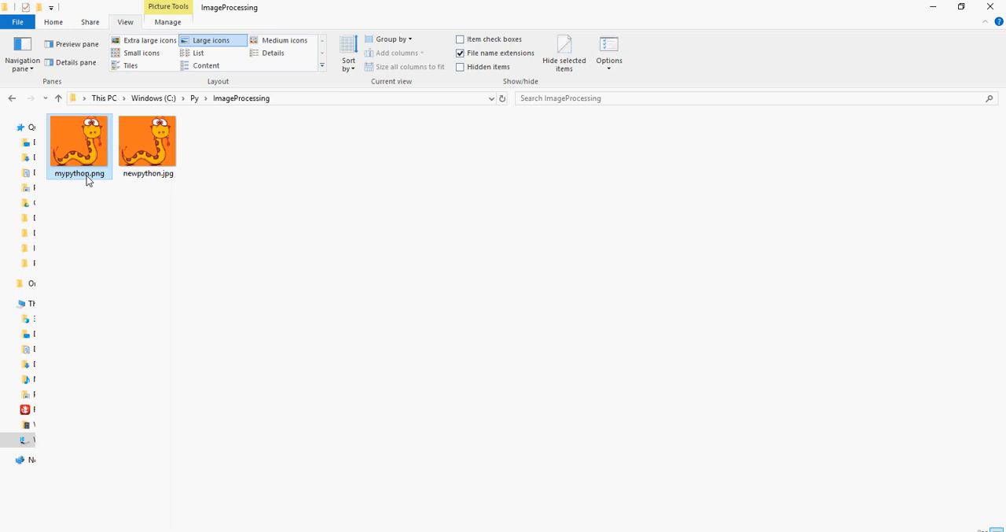
{"action": "left_click", "coordinate": [148, 145]}
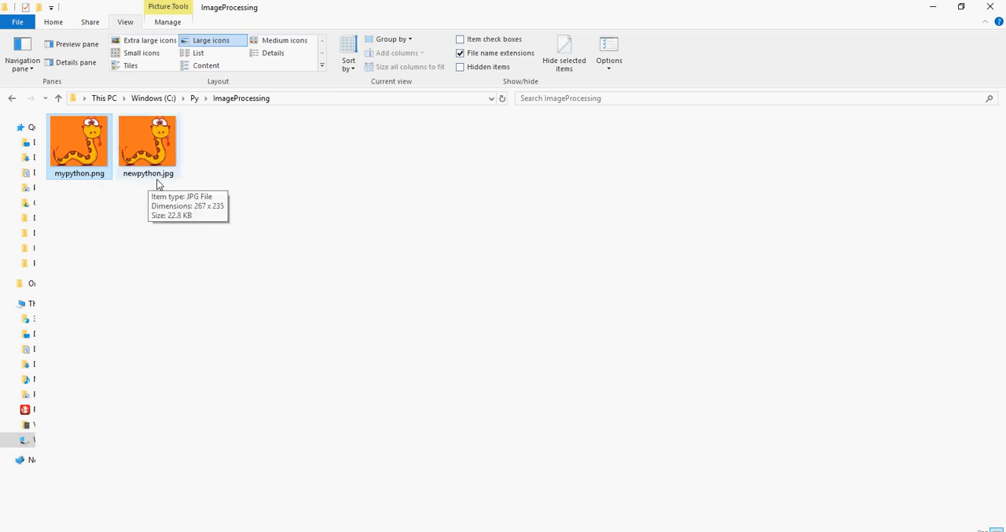
{"action": "mouse_move", "coordinate": [400, 525]}
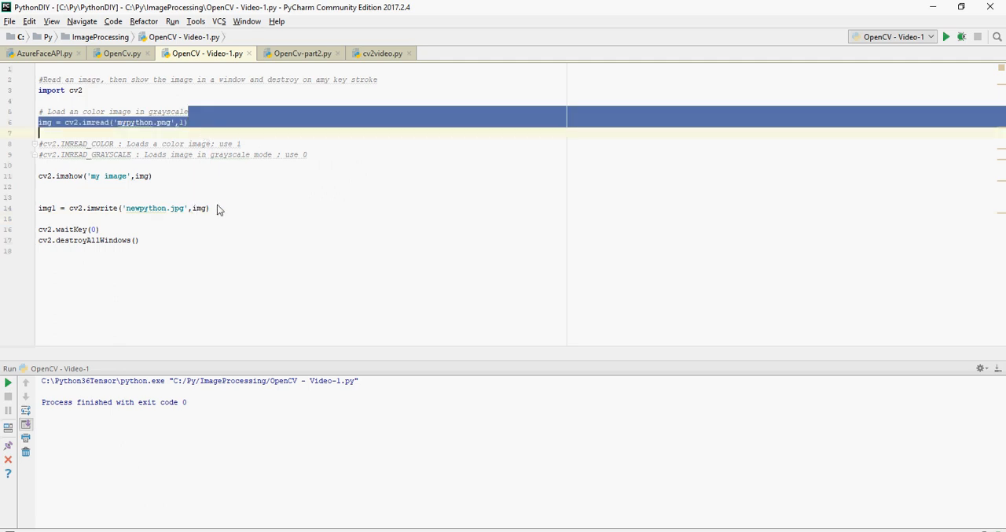
Read newpython.jpg in grayscale as img2 and show it in a 'New image' window
{"action": "type", "text": "img = cv2.imread('mypython.png',1)"}
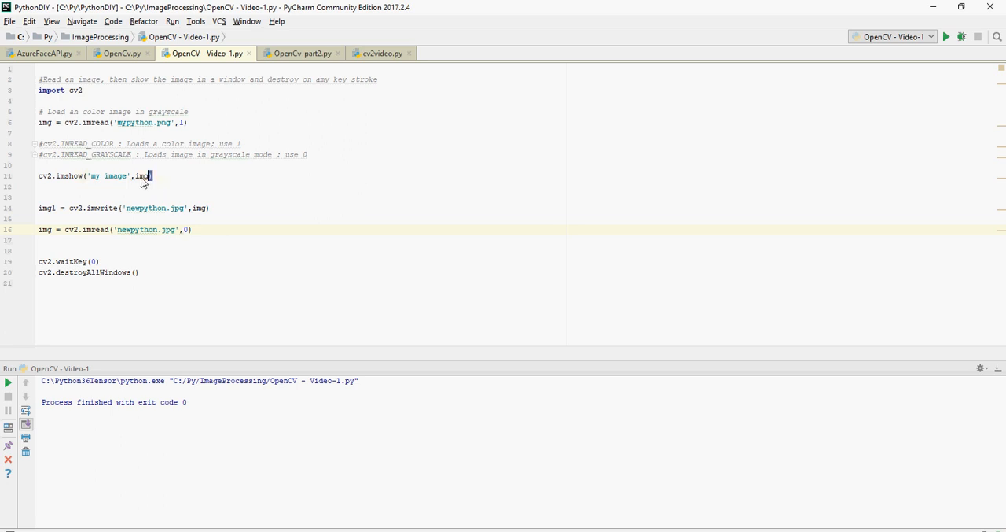
{"action": "triple_click", "coordinate": [95, 177]}
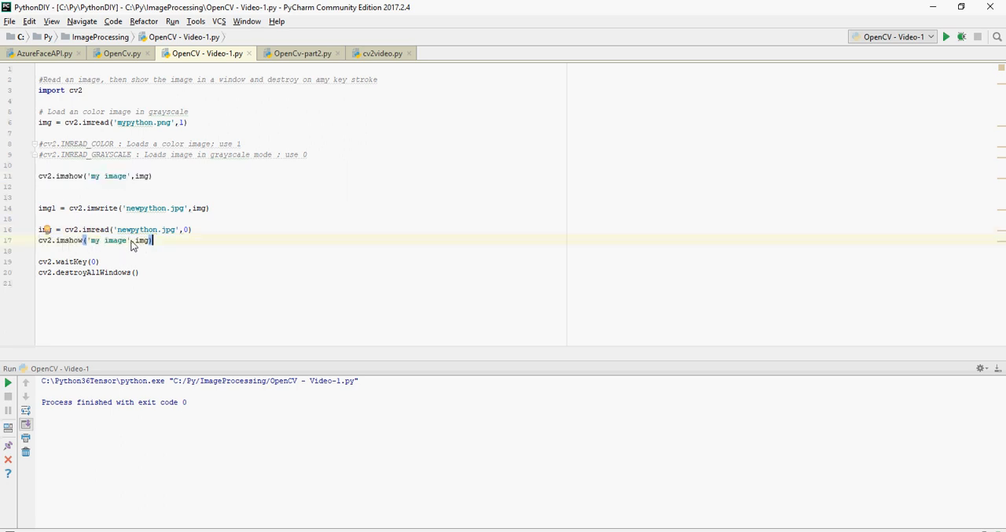
{"action": "double_click", "coordinate": [95, 239]}
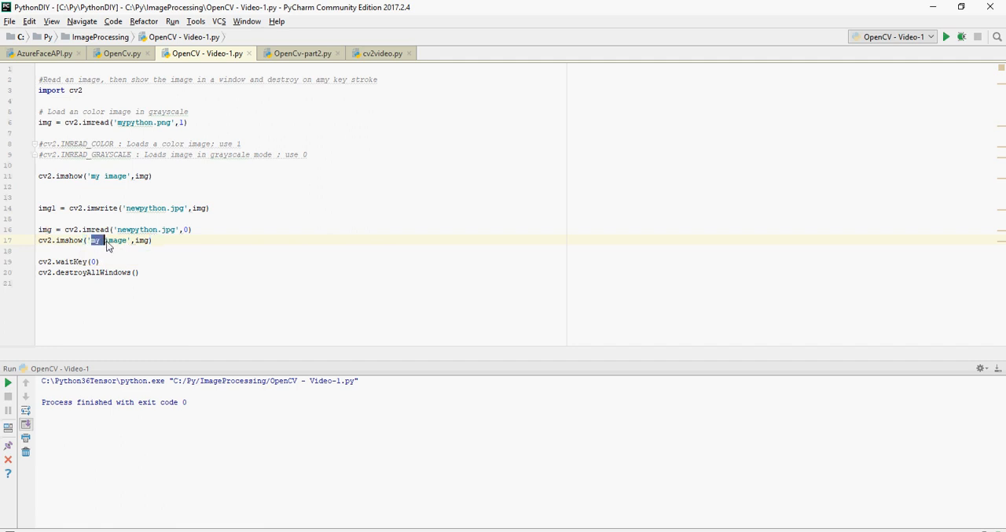
{"action": "type", "text": "New"}
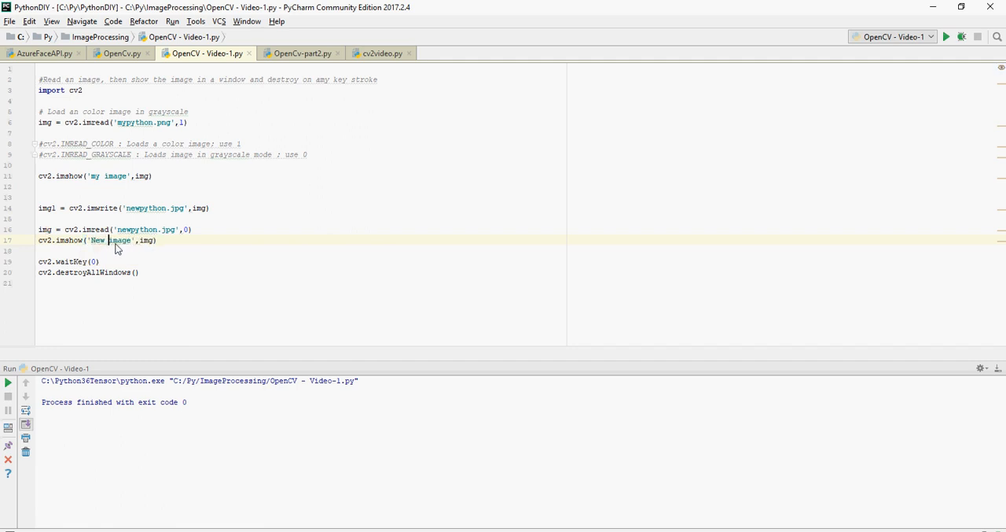
{"action": "mouse_move", "coordinate": [118, 266]}
{"action": "type", "text": "cv2.waitKey(0)"}
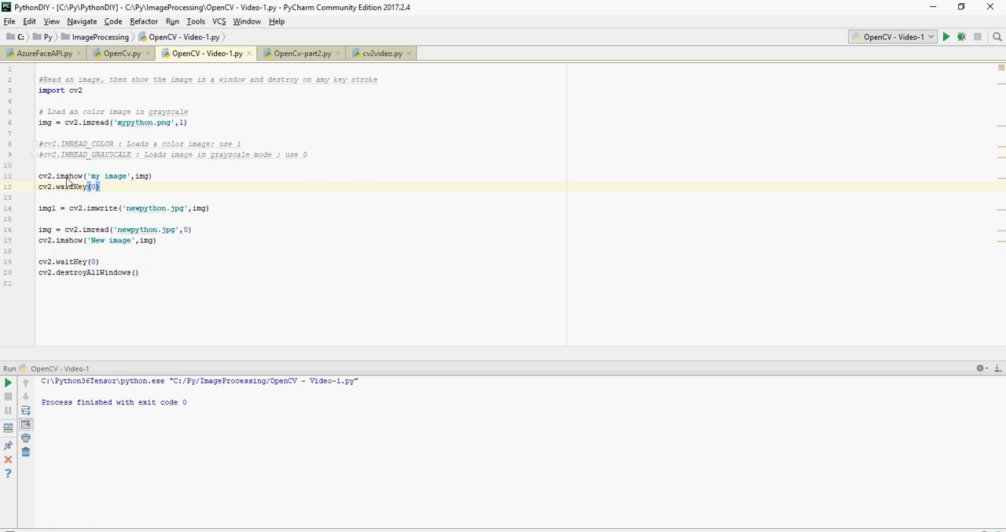
{"action": "mouse_move", "coordinate": [145, 239]}
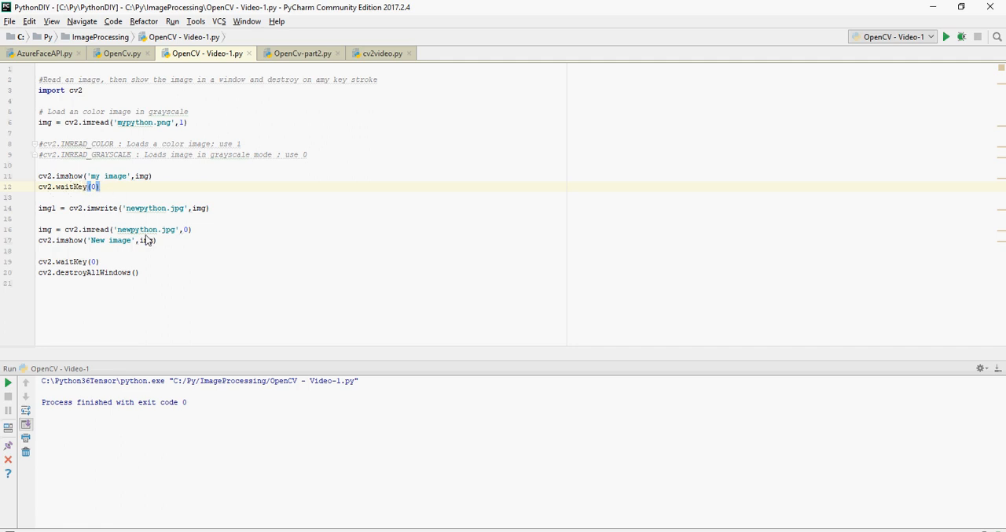
{"action": "mouse_move", "coordinate": [155, 246]}
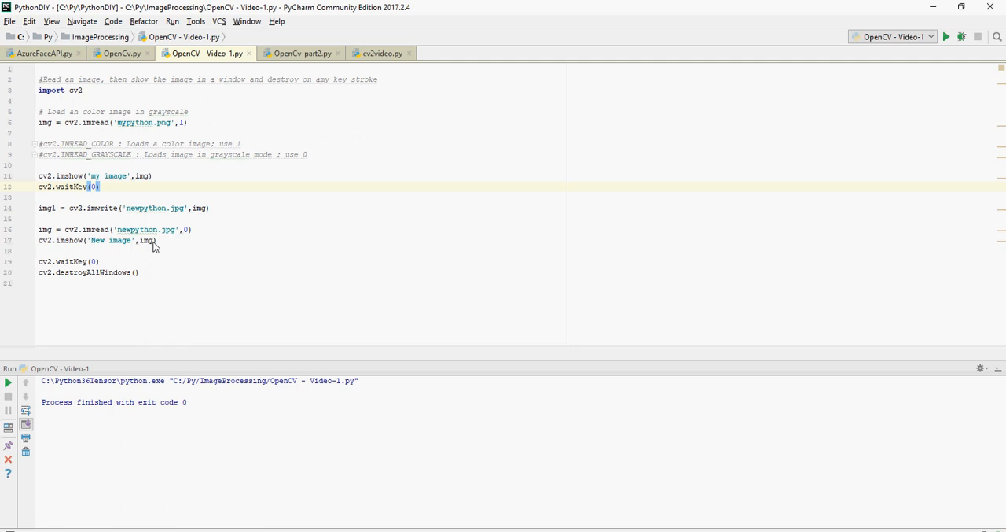
{"action": "left_click", "coordinate": [154, 239]}
{"action": "type", "text": "2"}
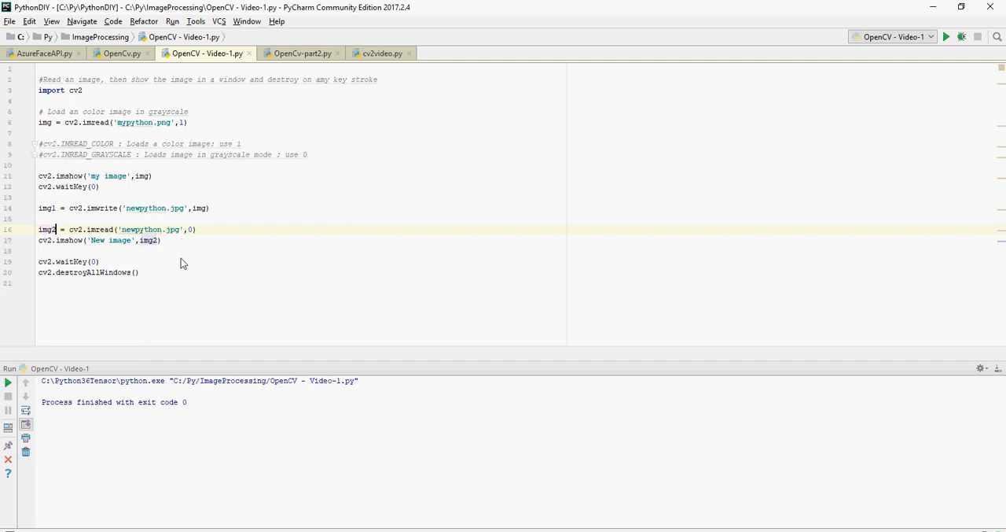
{"action": "left_click", "coordinate": [93, 261]}
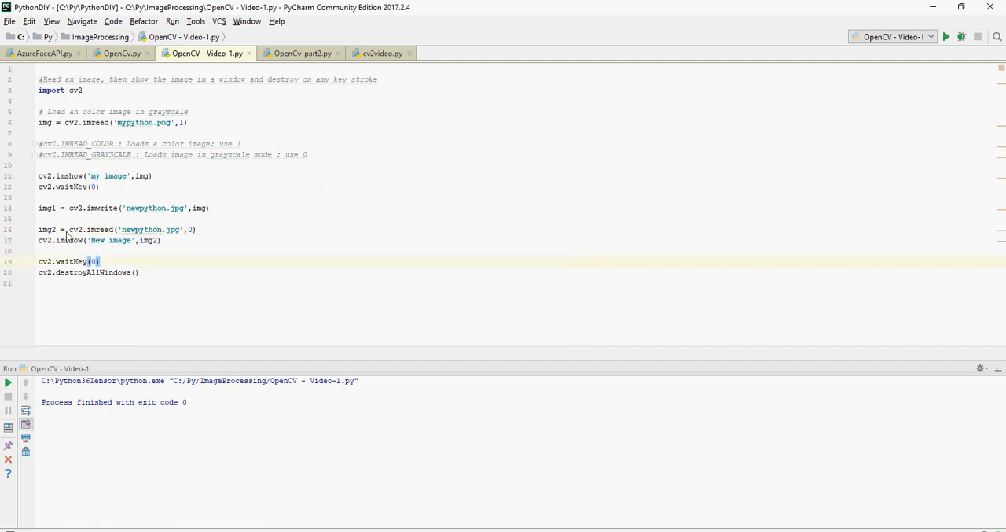
{"action": "mouse_move", "coordinate": [198, 236]}
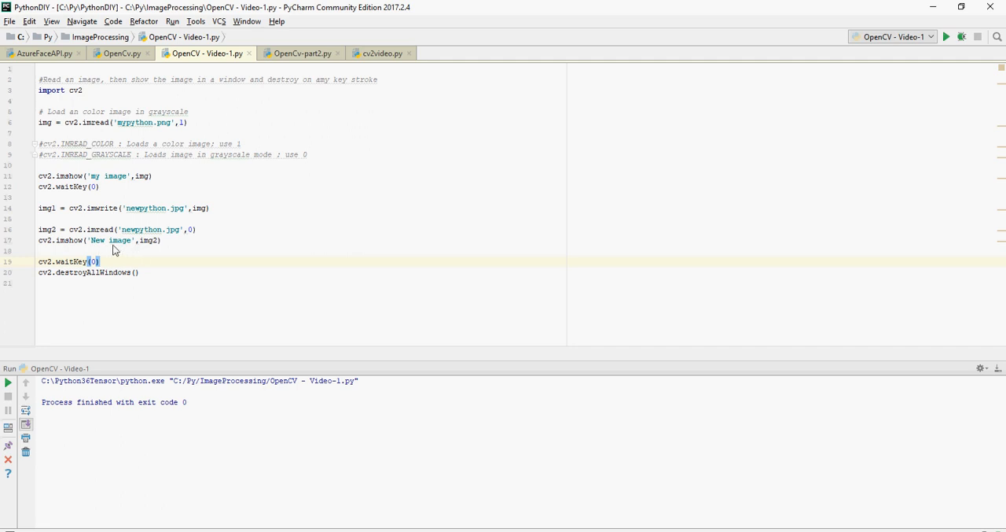
{"action": "mouse_move", "coordinate": [275, 225]}
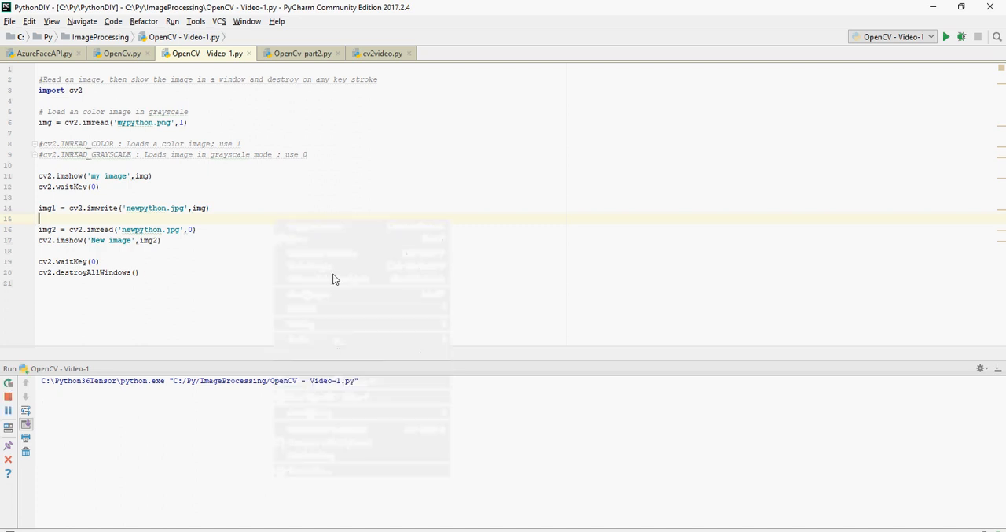
Run the script and place the 'my image' and 'New image' windows side by side
{"action": "left_click", "coordinate": [947, 36]}
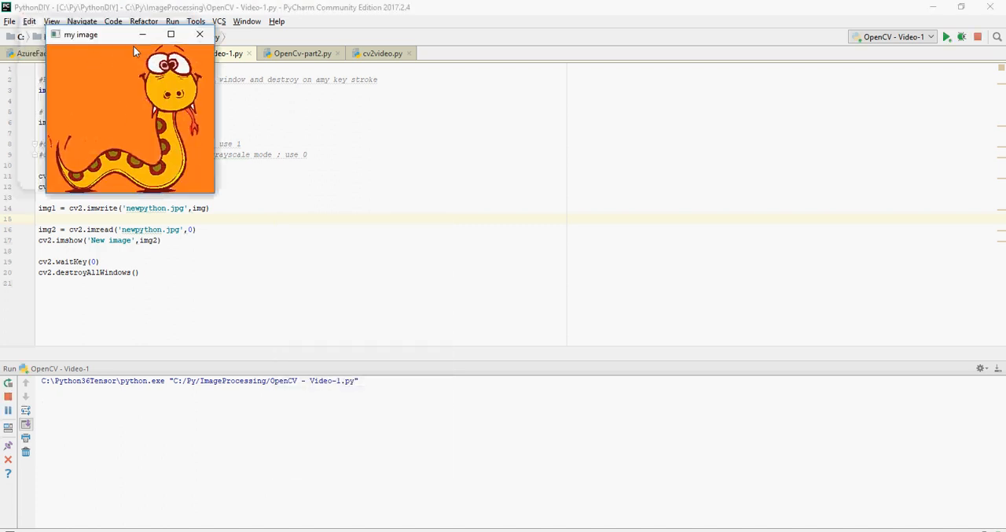
{"action": "left_click_drag", "start_coordinate": [129, 34], "coordinate": [386, 77]}
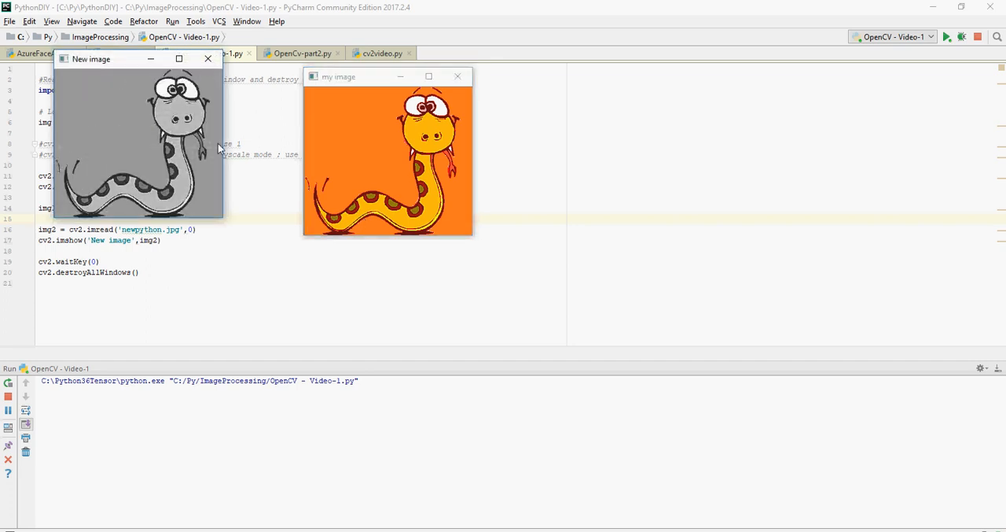
{"action": "left_click_drag", "start_coordinate": [91, 58], "coordinate": [530, 83]}
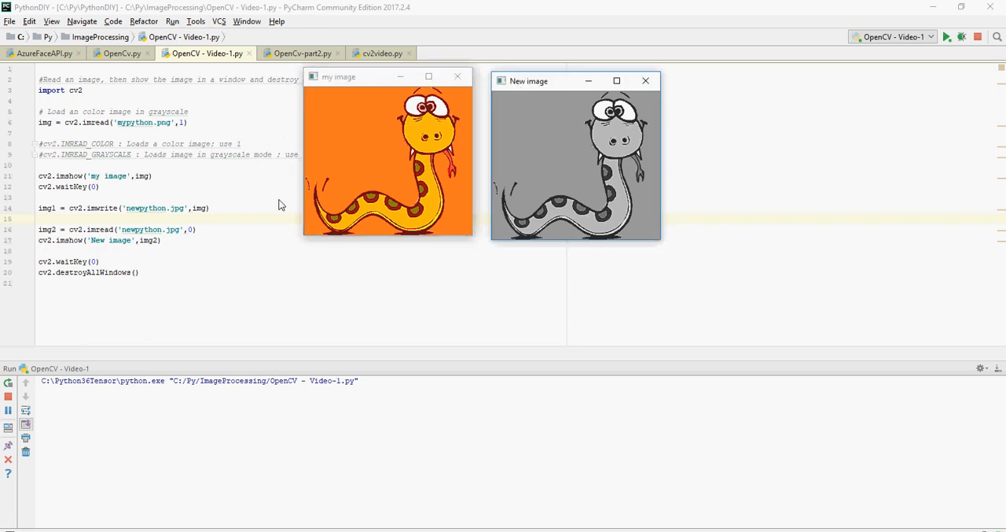
{"action": "mouse_move", "coordinate": [113, 248]}
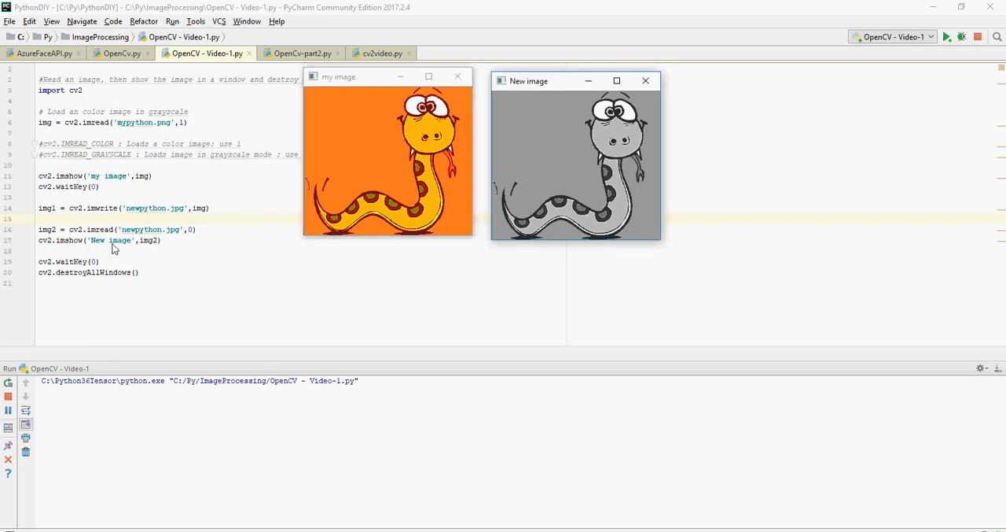